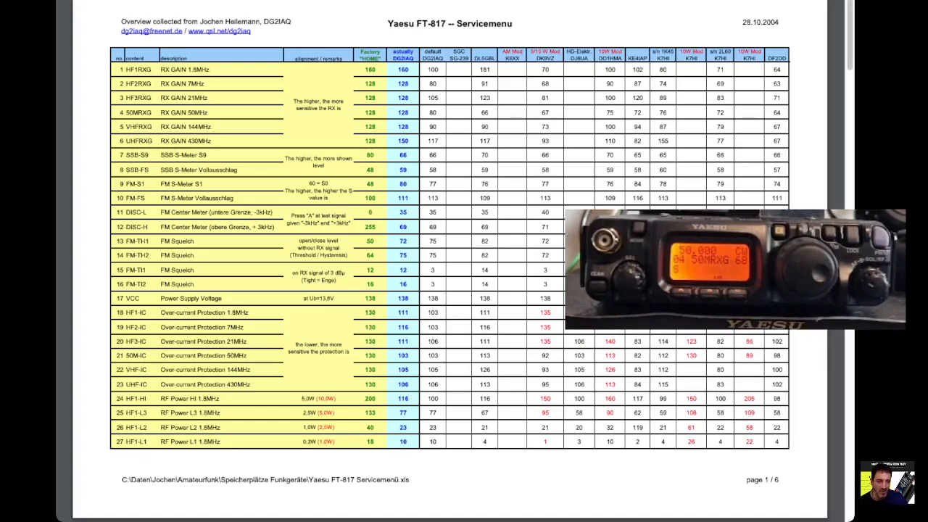
pyautogui.scroll(-3)
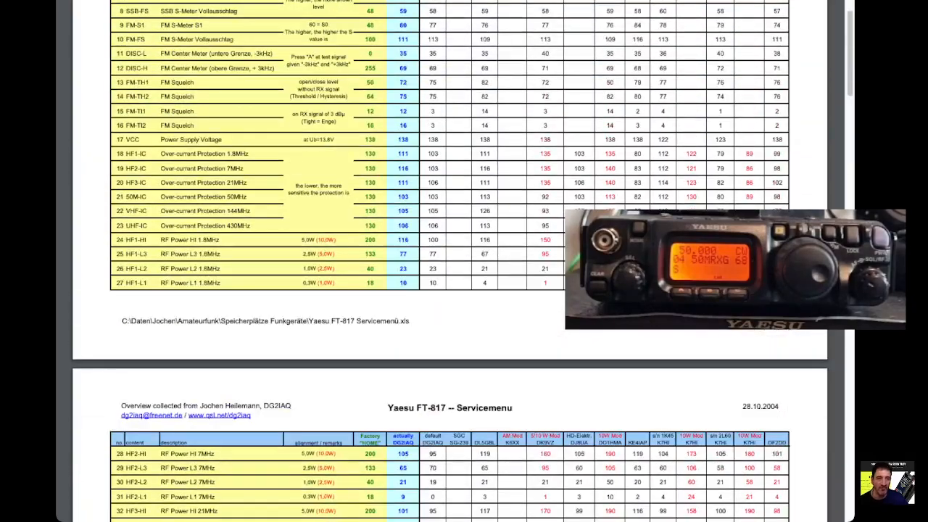
pyautogui.scroll(-3)
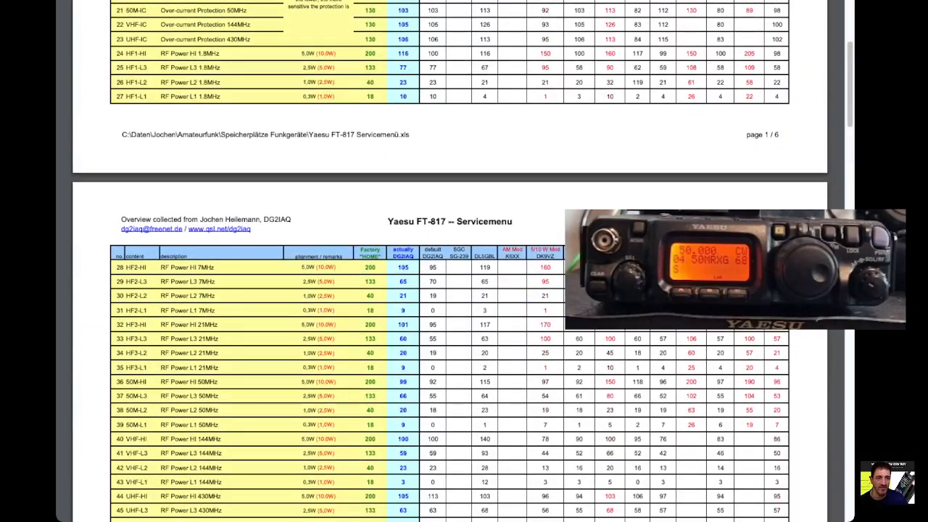
pyautogui.scroll(-3)
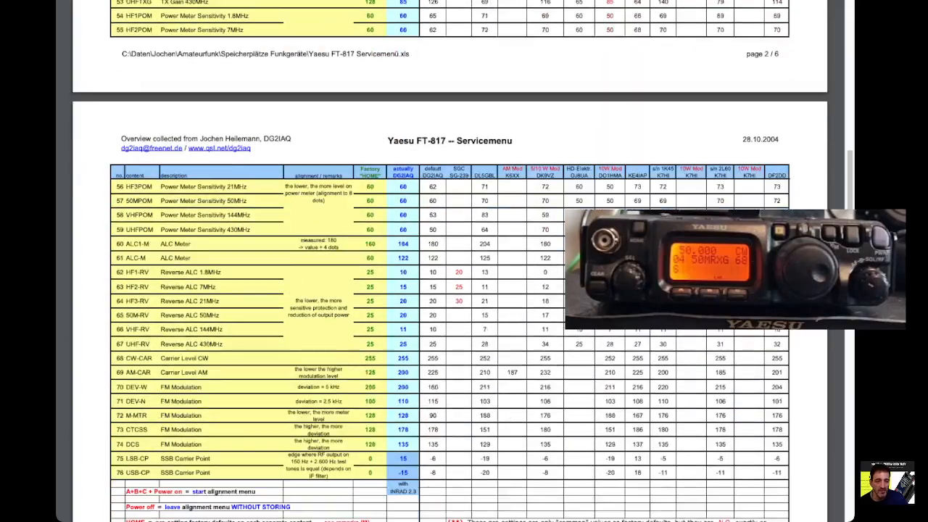
pyautogui.scroll(-3)
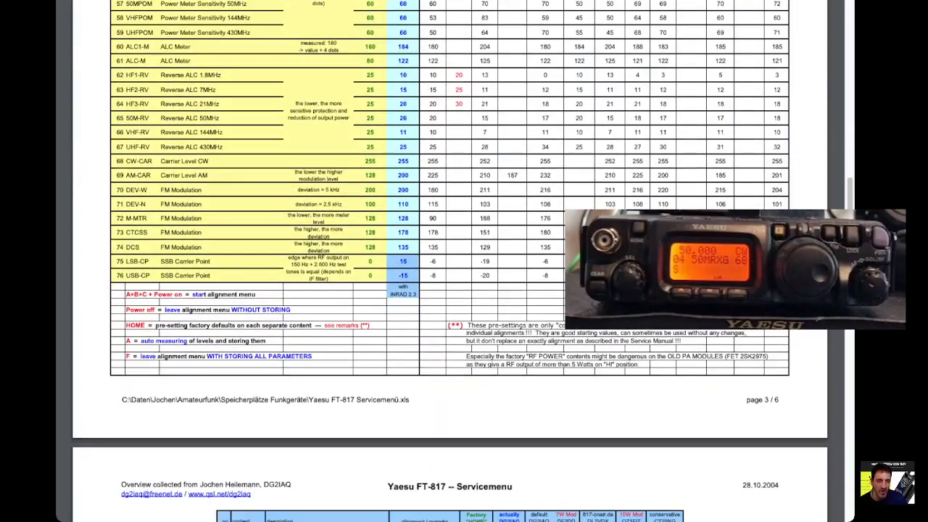
pyautogui.scroll(-3)
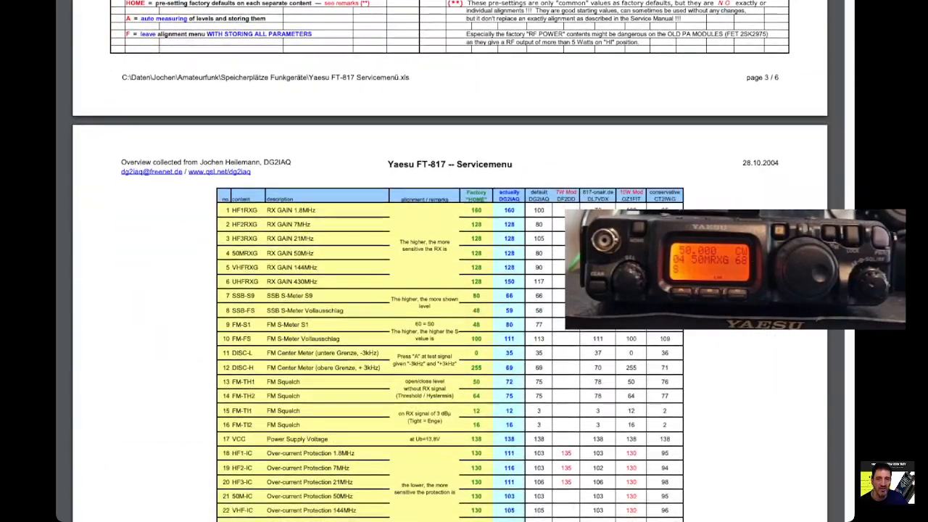
pyautogui.scroll(3)
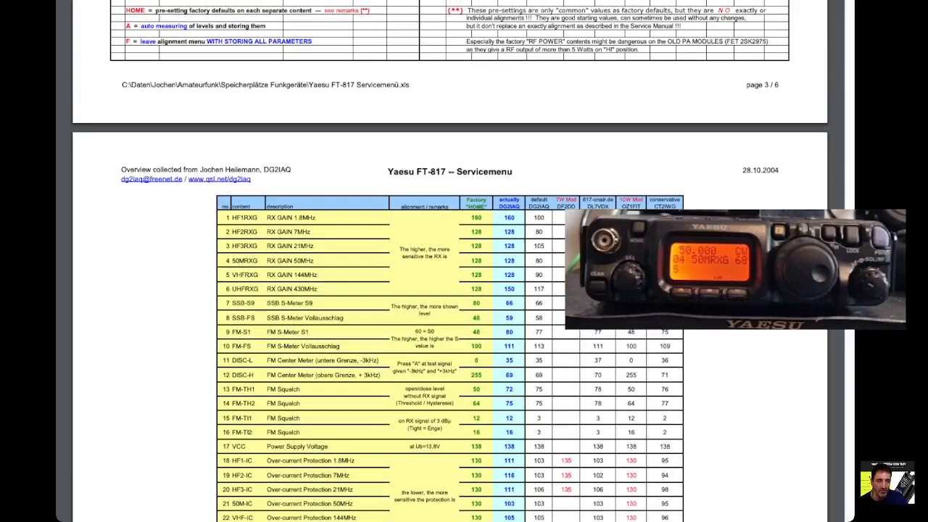
pyautogui.scroll(3)
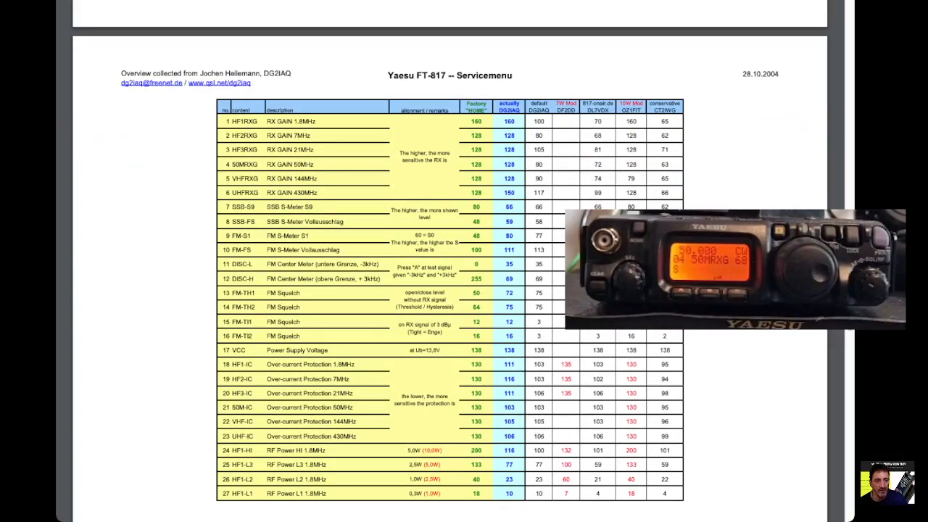
pyautogui.scroll(3)
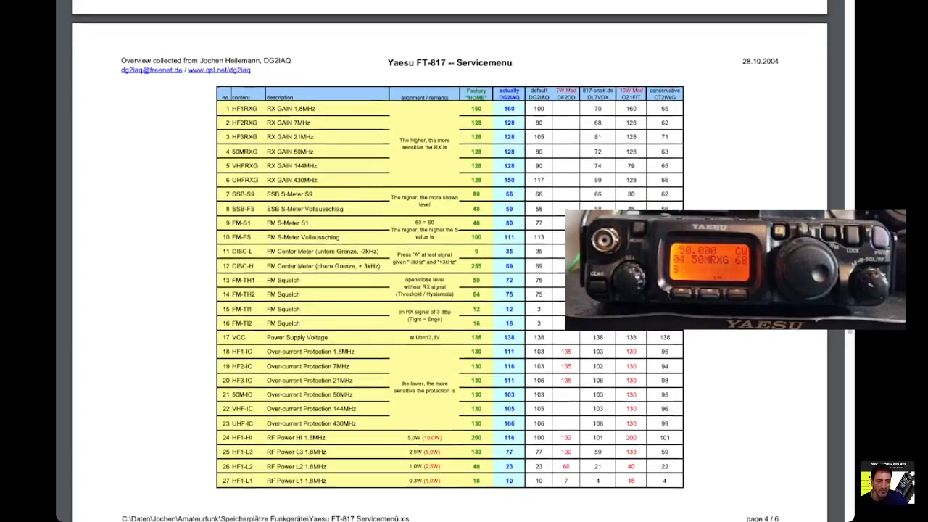
pyautogui.scroll(-3)
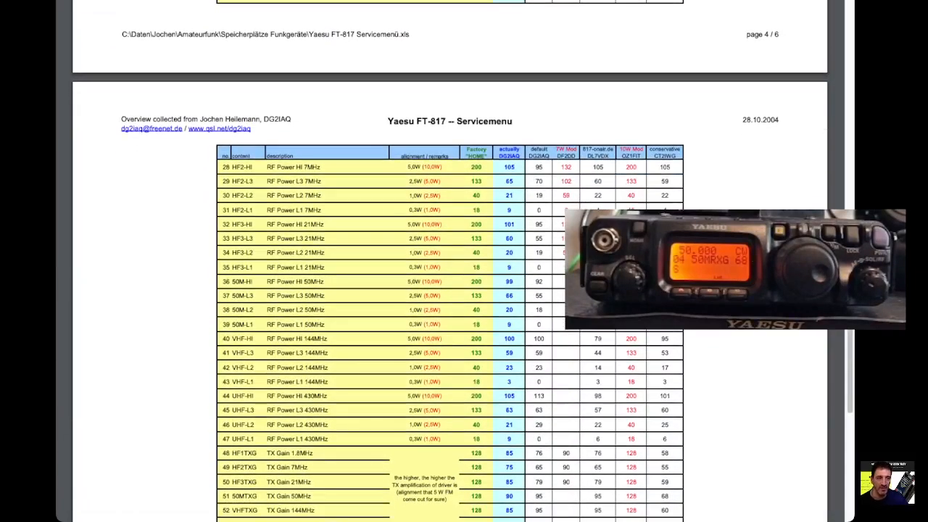
pyautogui.scroll(-3)
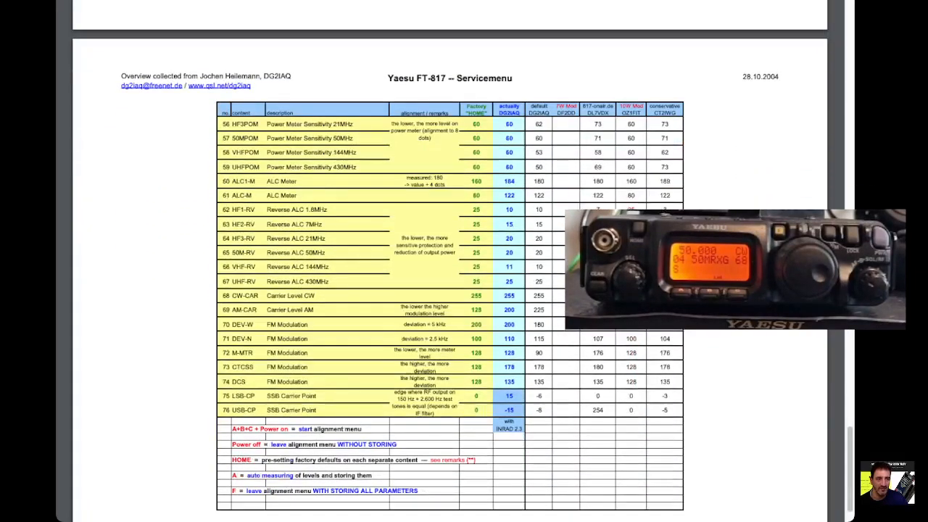
pyautogui.scroll(3)
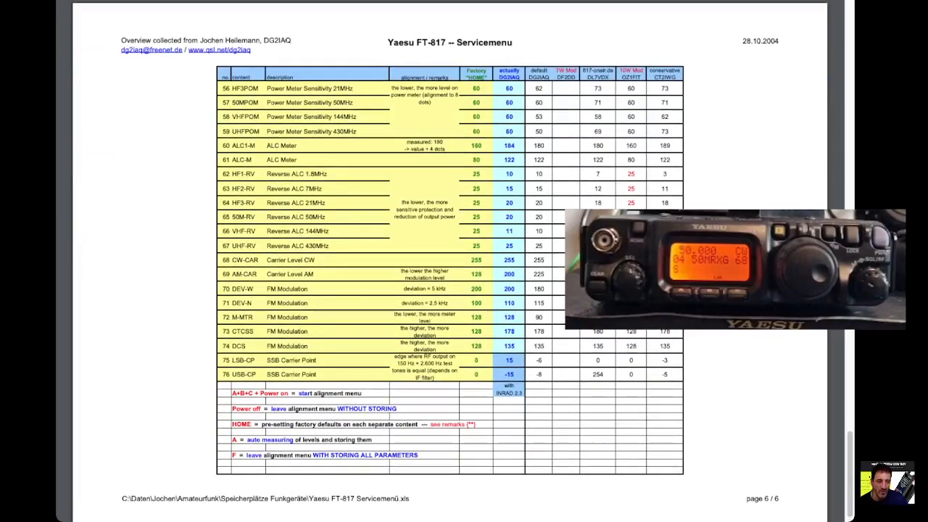
pyautogui.scroll(3)
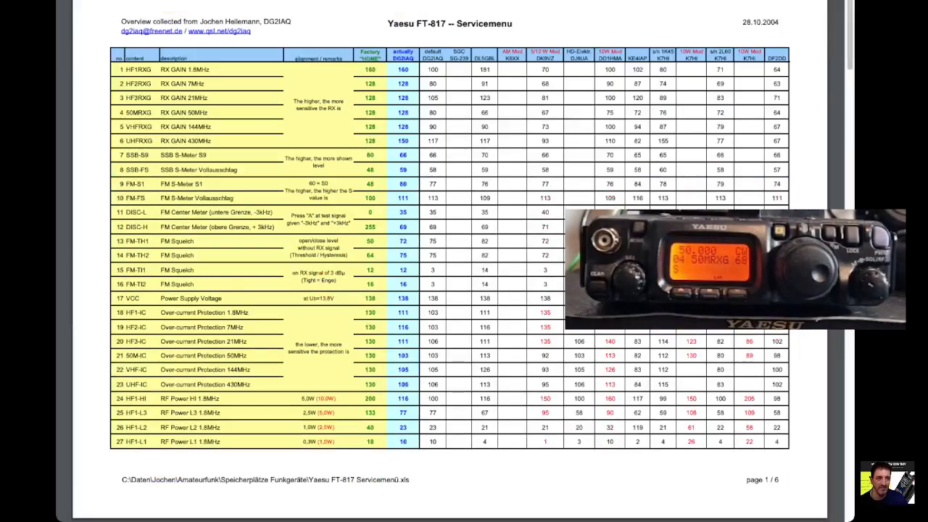
pyautogui.scroll(-3)
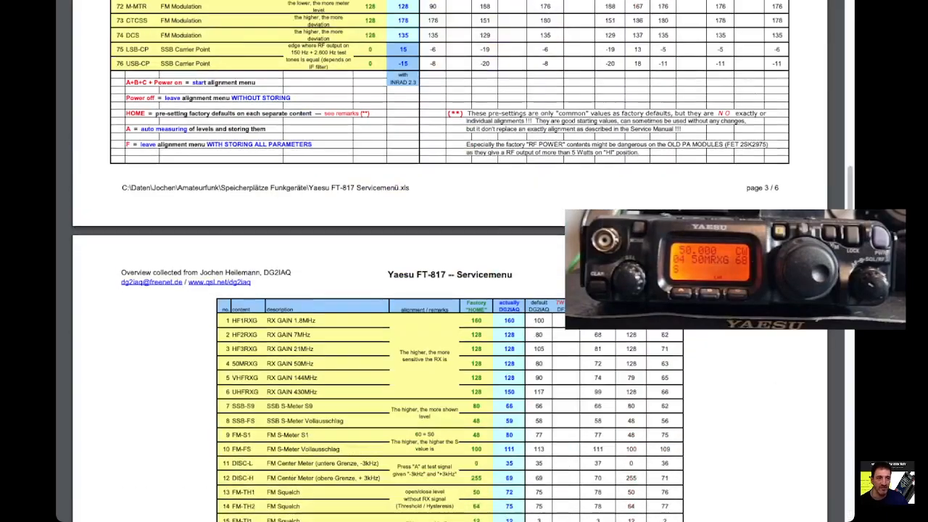
pyautogui.scroll(3)
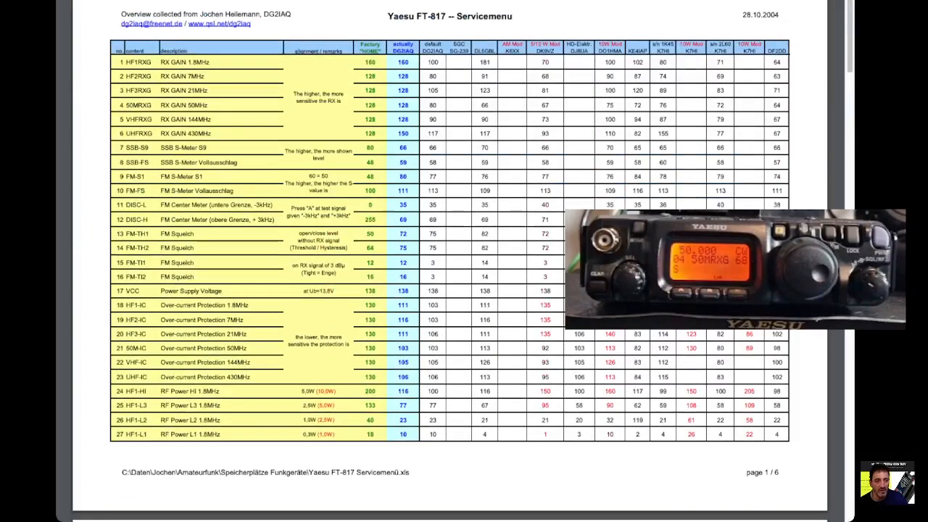
pyautogui.scroll(3)
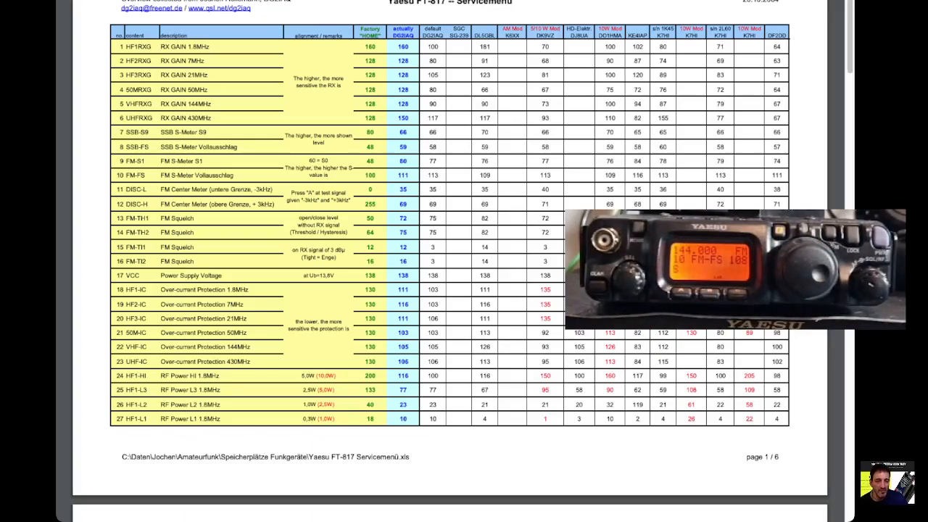
pyautogui.scroll(-3)
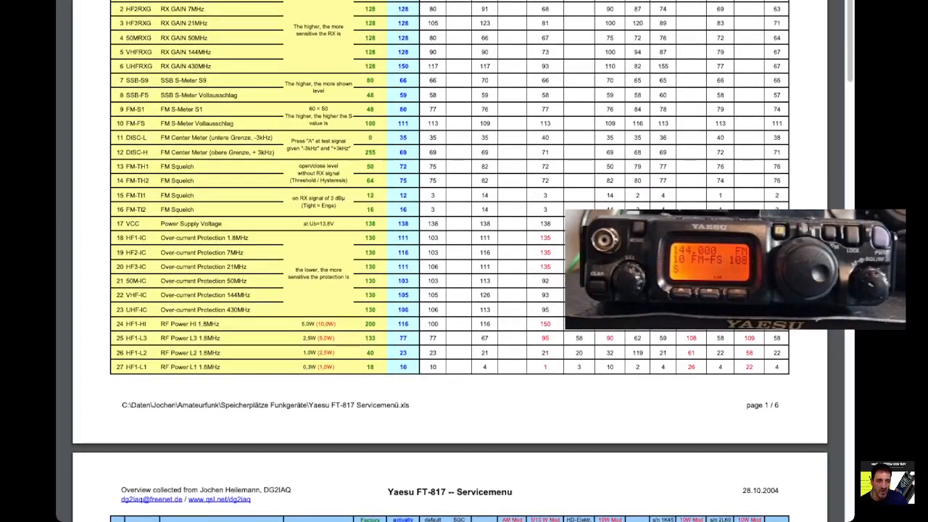
pyautogui.scroll(-3)
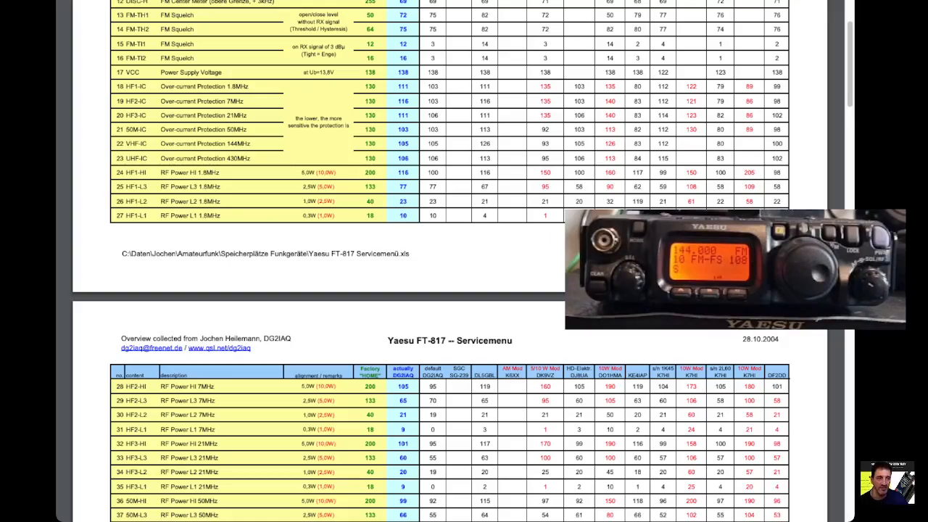
pyautogui.scroll(-3)
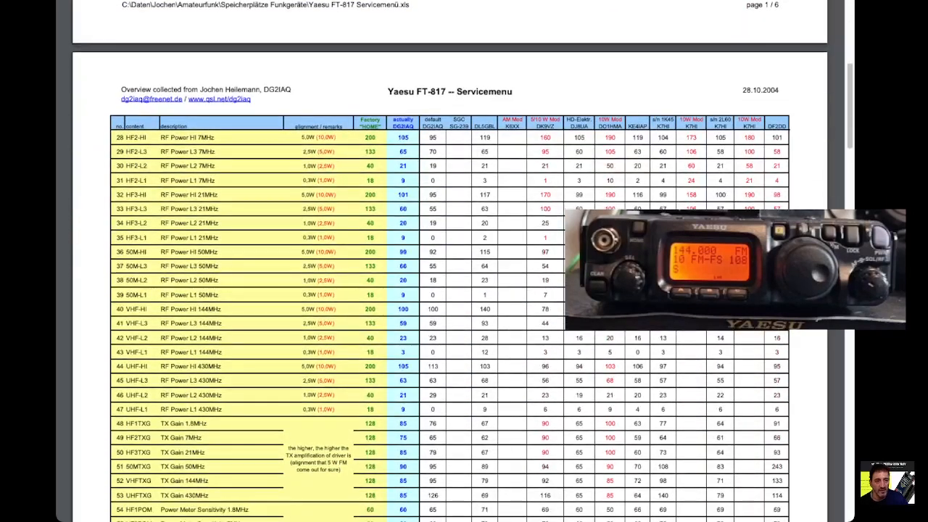